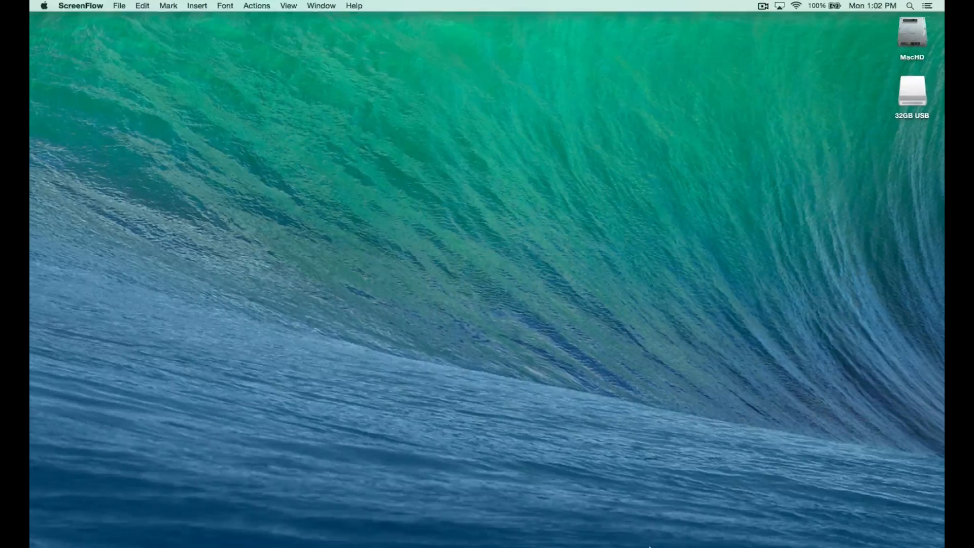
Launch DiskMaker X 5 to reach its welcome prompt asking for the OS X version.
left_click(711, 529)
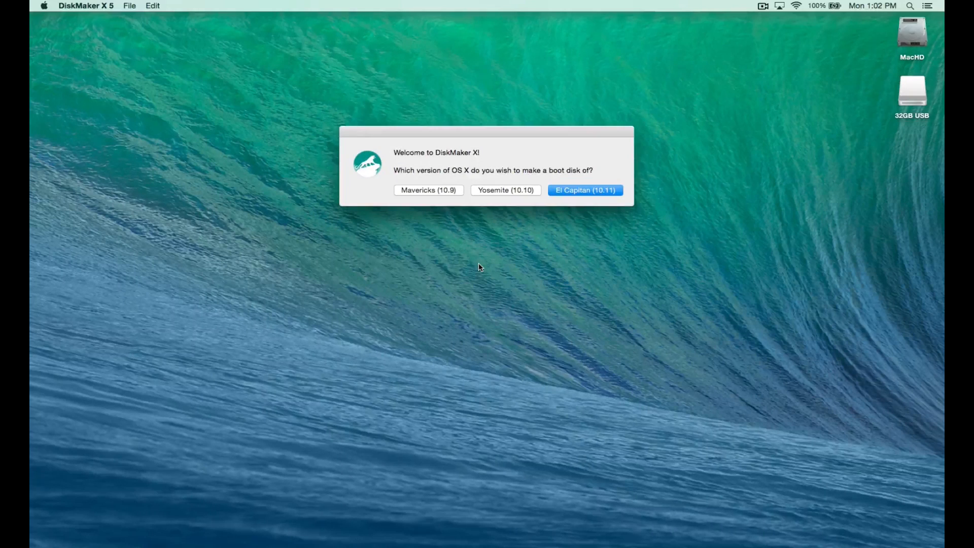
Choose Yosemite (10.10) and accept the installer copy found in /Applications.
left_click(584, 189)
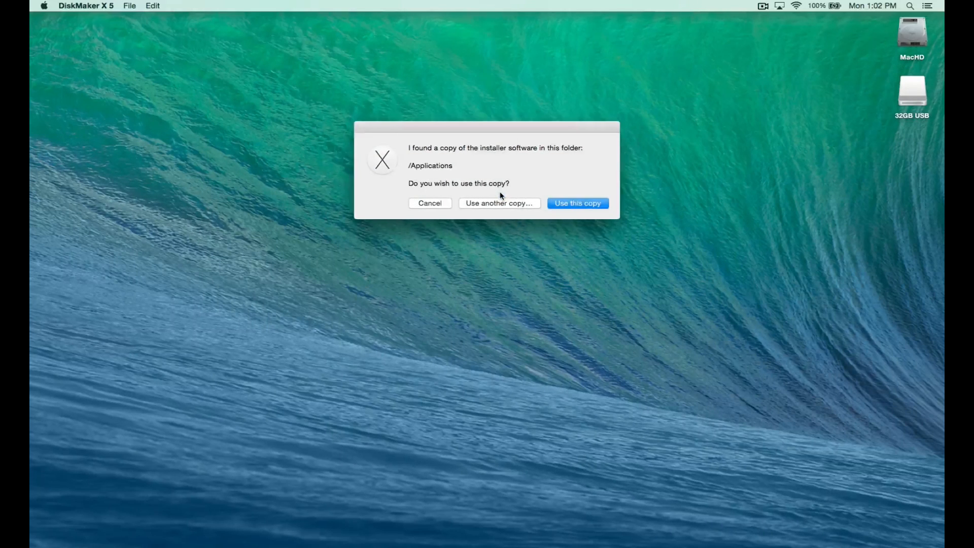
left_click(578, 203)
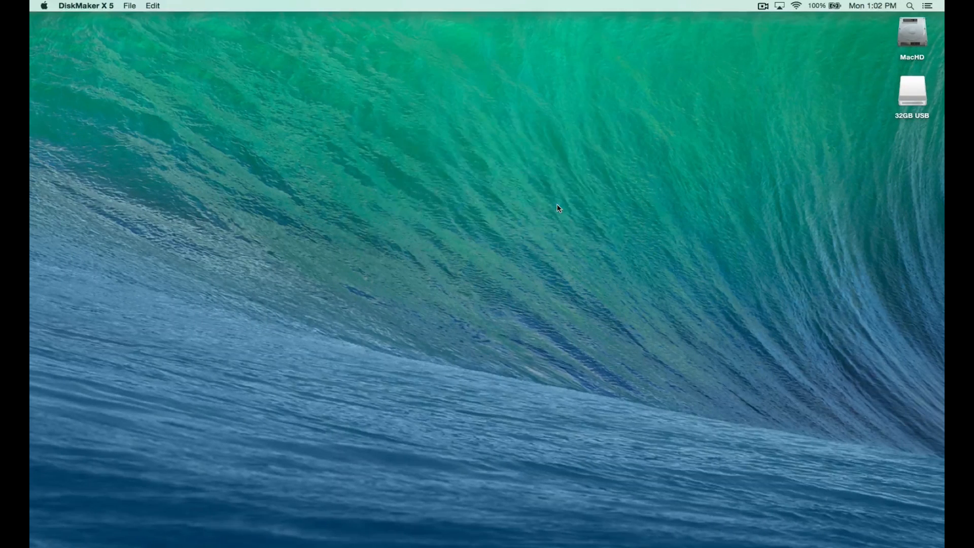
mouse_move(629, 534)
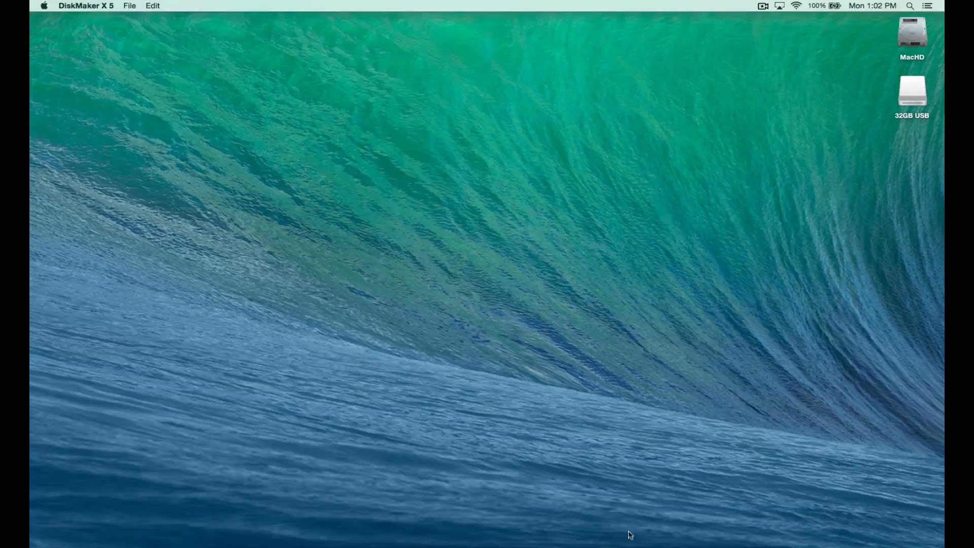
left_click(653, 528)
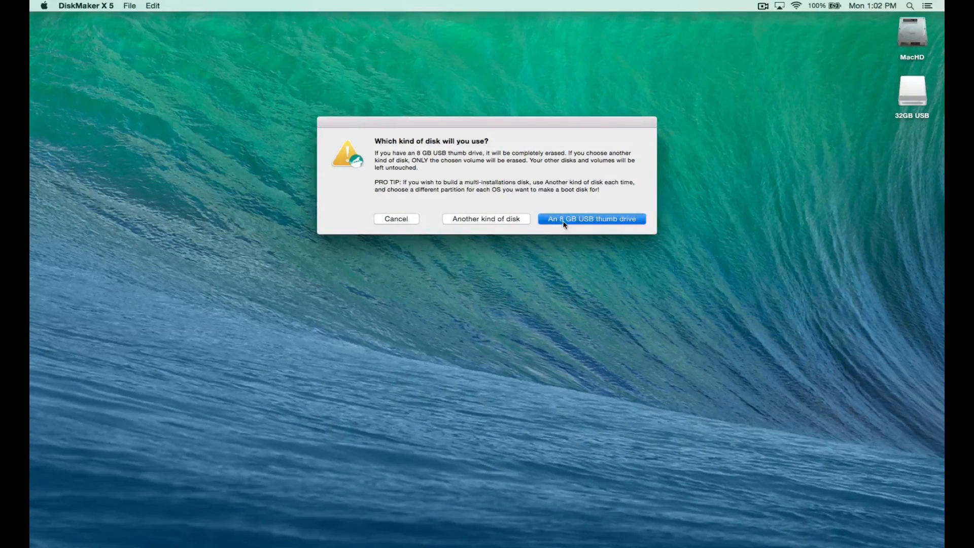
Pick the disk type and select the 32GB USB as the target disk.
left_click(590, 219)
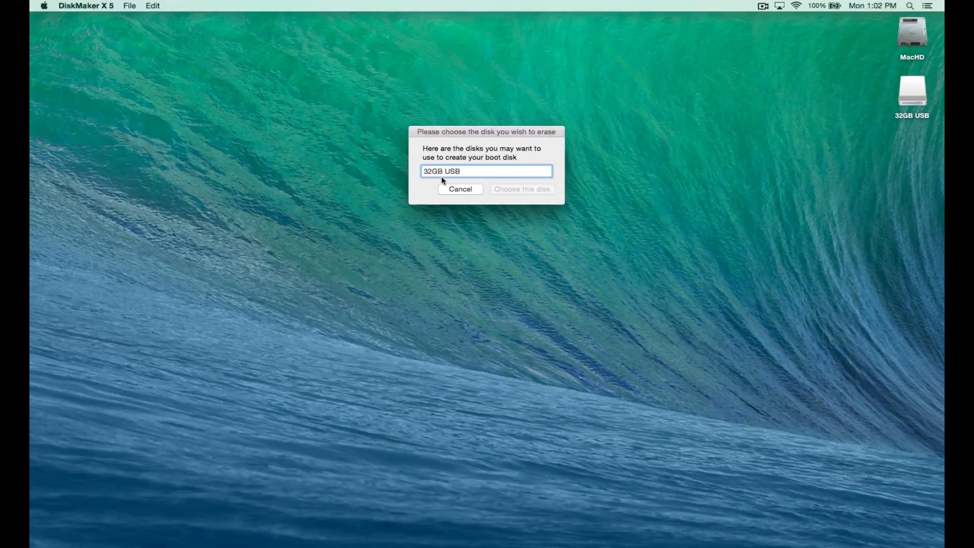
left_click(487, 171)
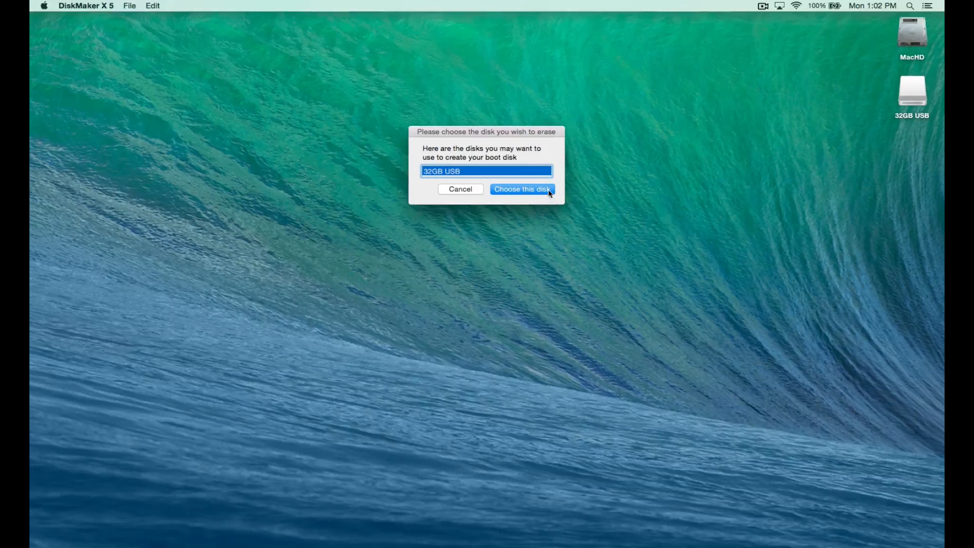
left_click(522, 188)
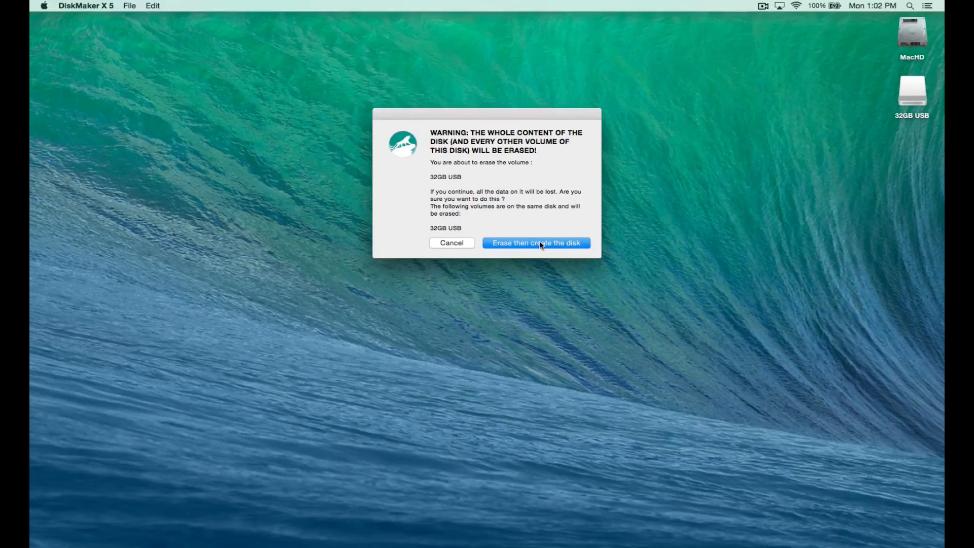
Approve erasing the 32GB USB and continue past the administrator privileges notice.
left_click(536, 242)
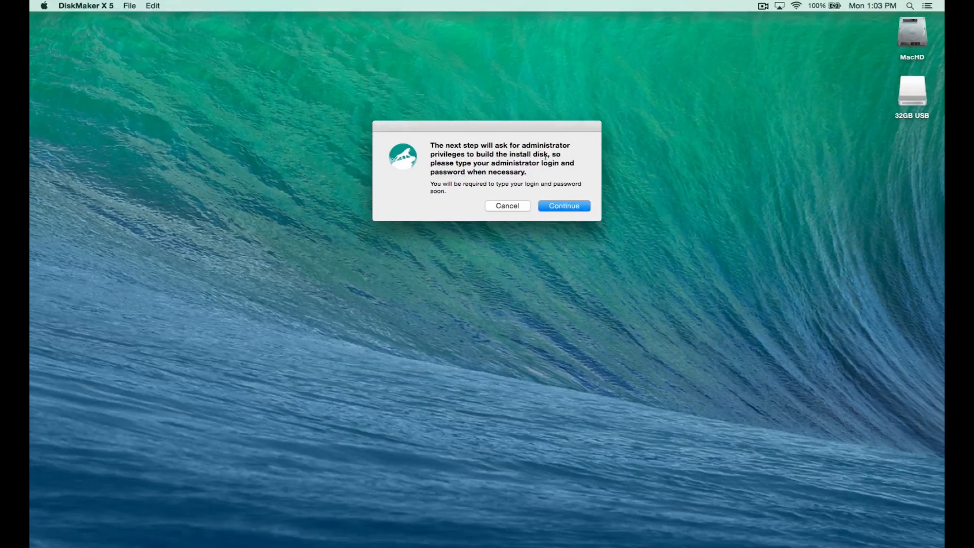
left_click(563, 206)
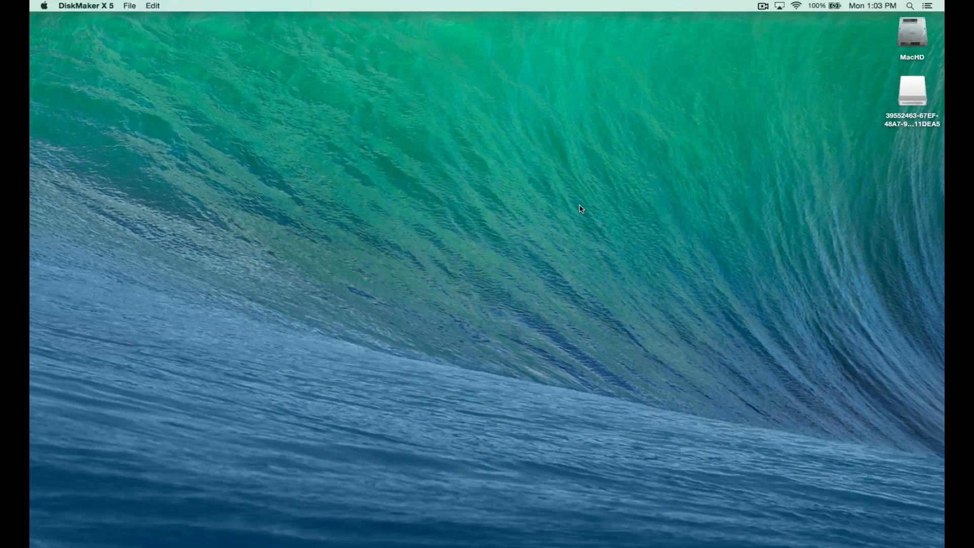
double_click(912, 91)
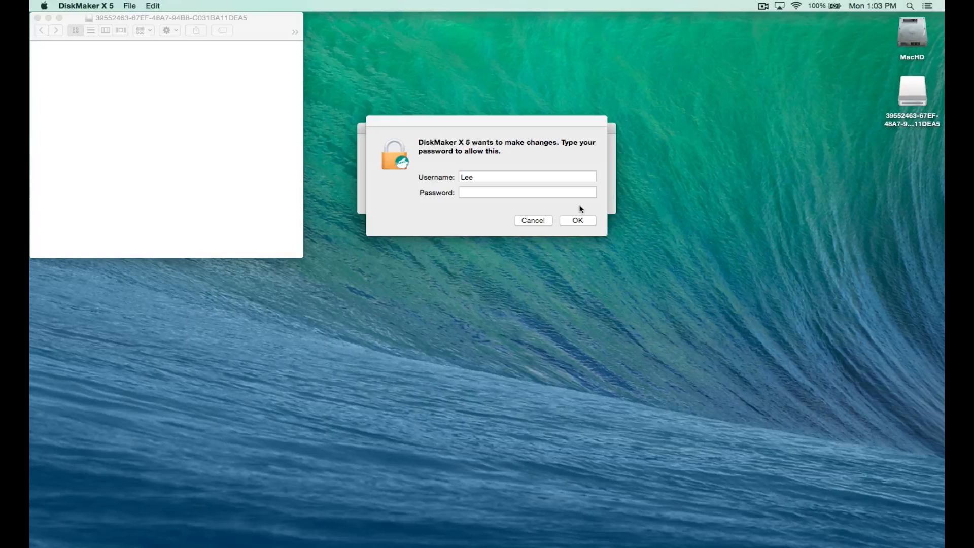
Authorise the build with the admin password, then show Yosemite512.png's info window.
left_click(528, 192)
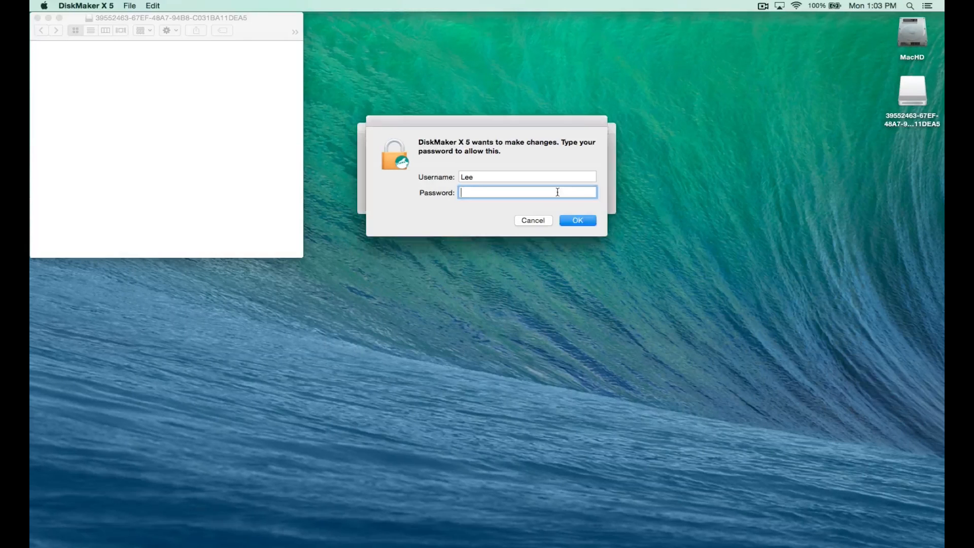
left_click(576, 219)
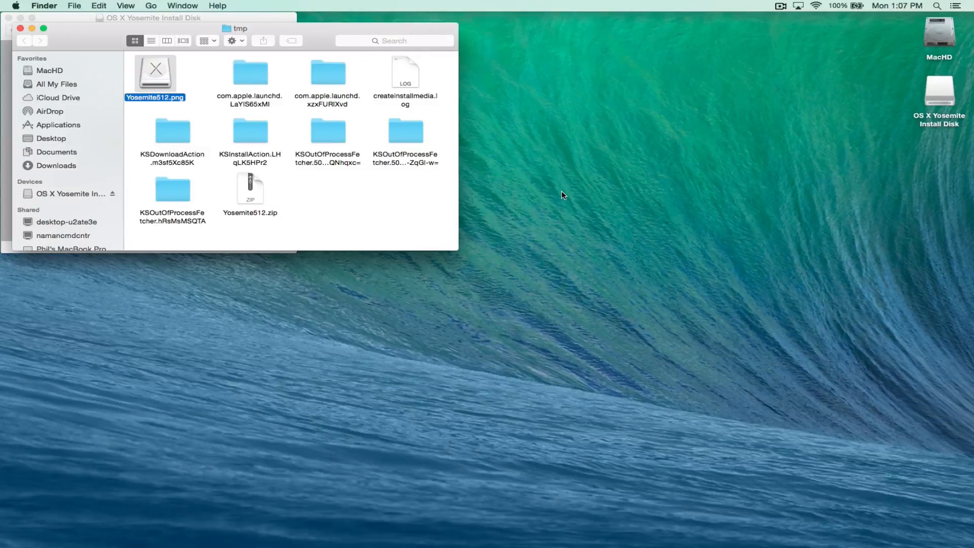
key("cmd+i")
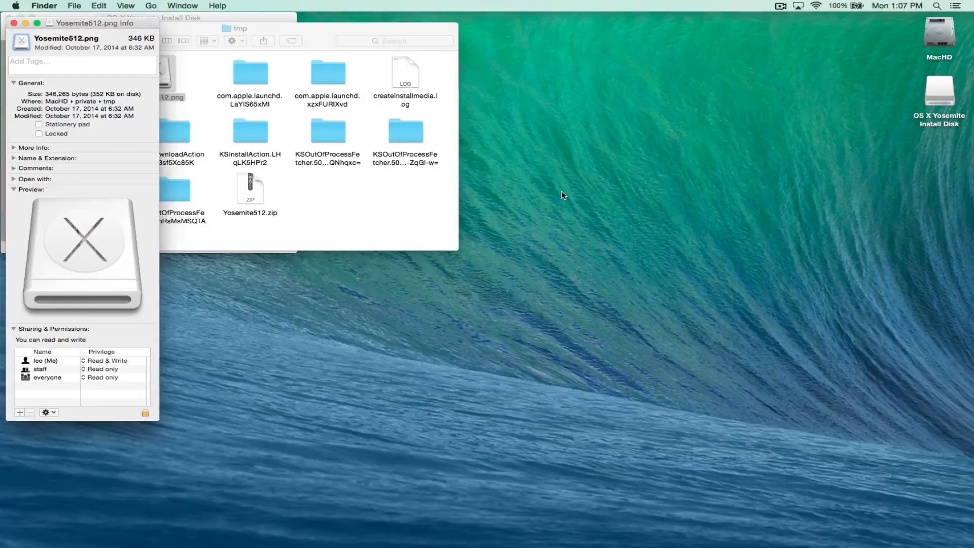